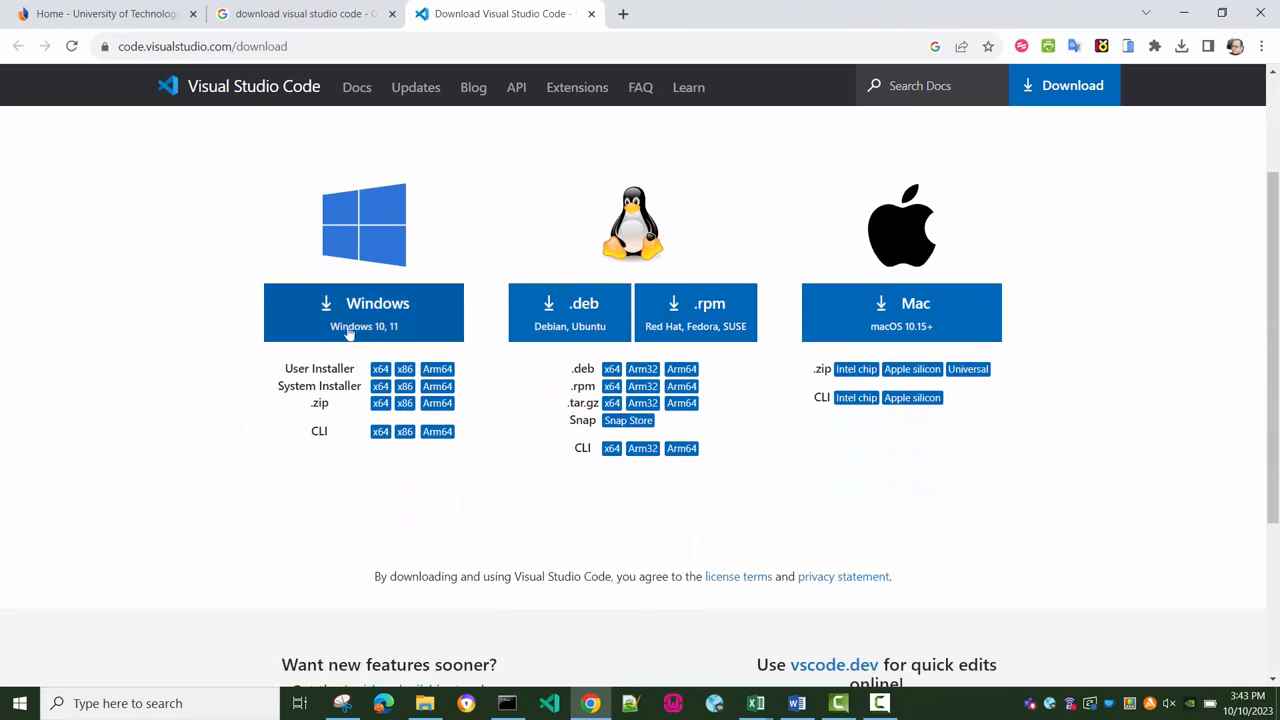
pyautogui.moveTo(370, 312)
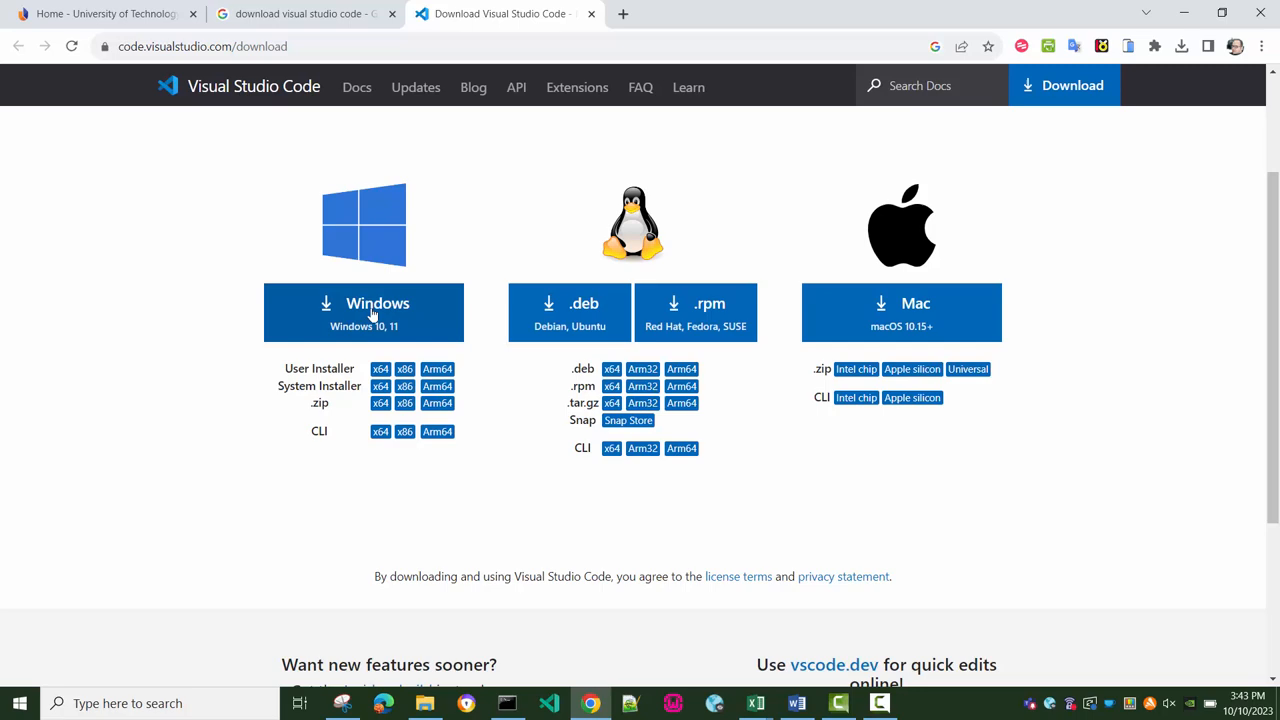
# - Download the Visual Studio Code 1.83.0 installer for Windows 10 and 11
pyautogui.click(364, 312)
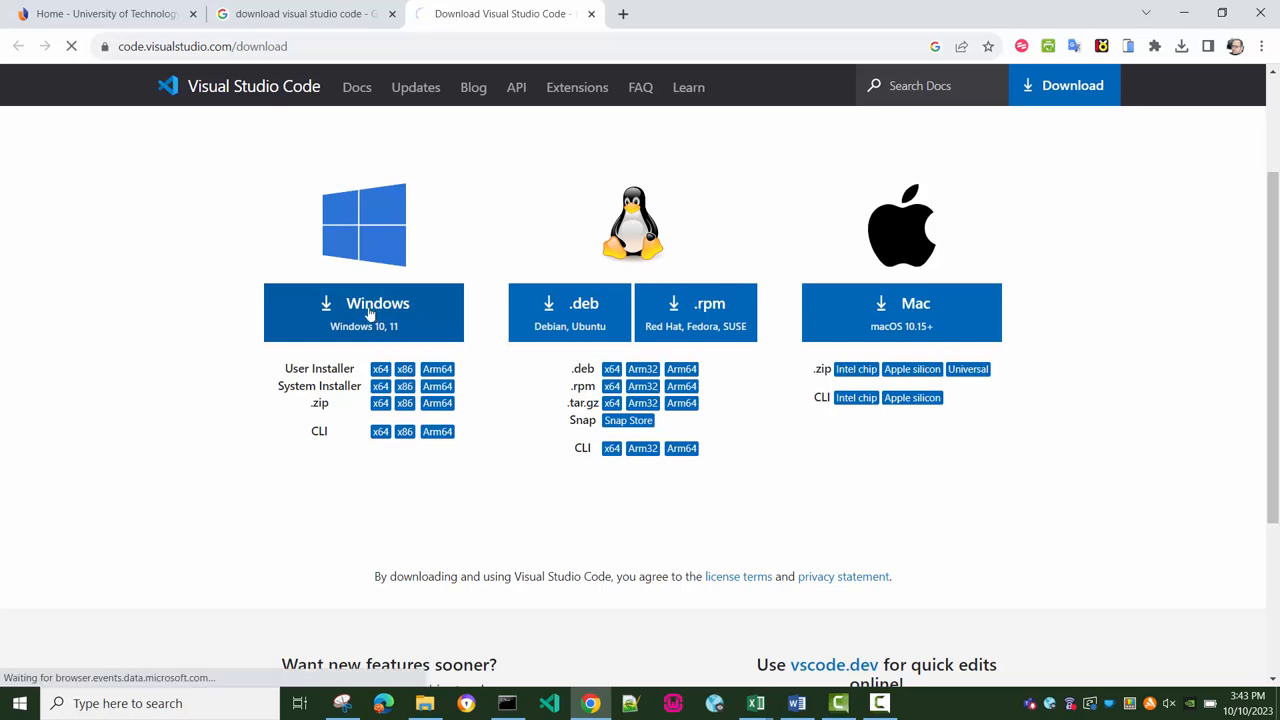
pyautogui.click(364, 312)
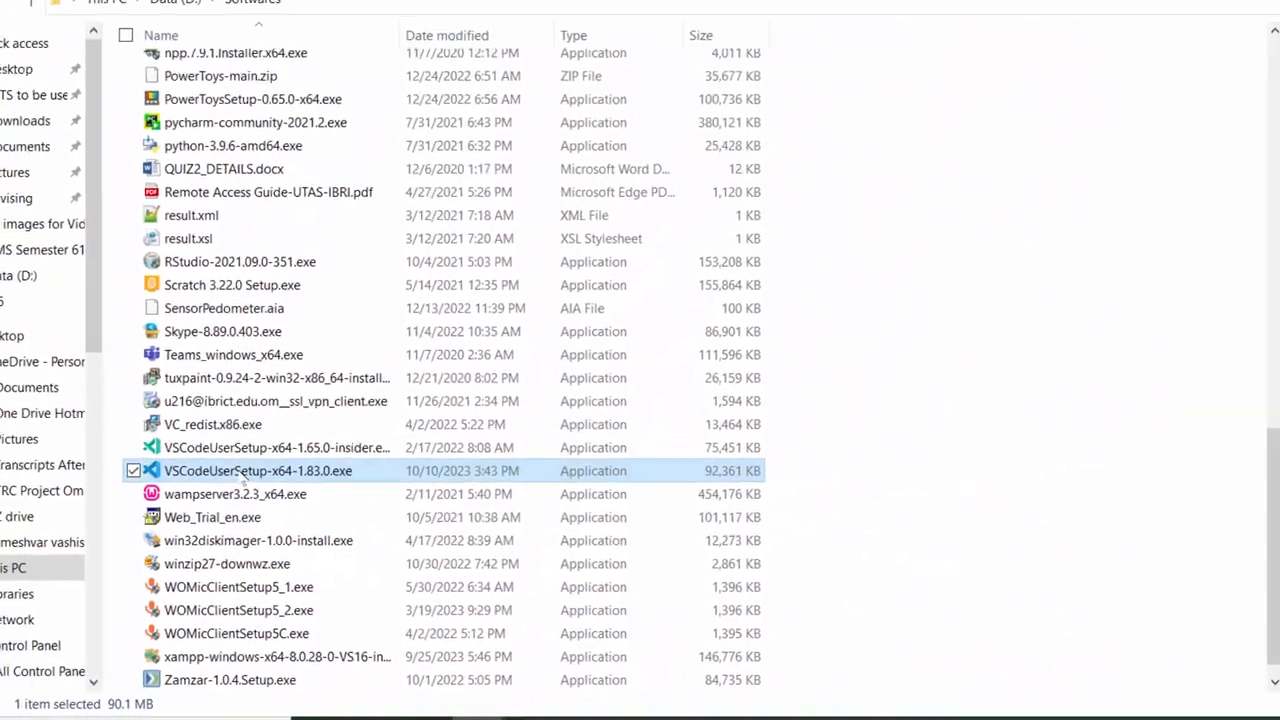
# - Launch VSCodeUserSetup-x64-1.83.0.exe and accept the license agreement to reach the destination step
pyautogui.doubleClick(258, 470)
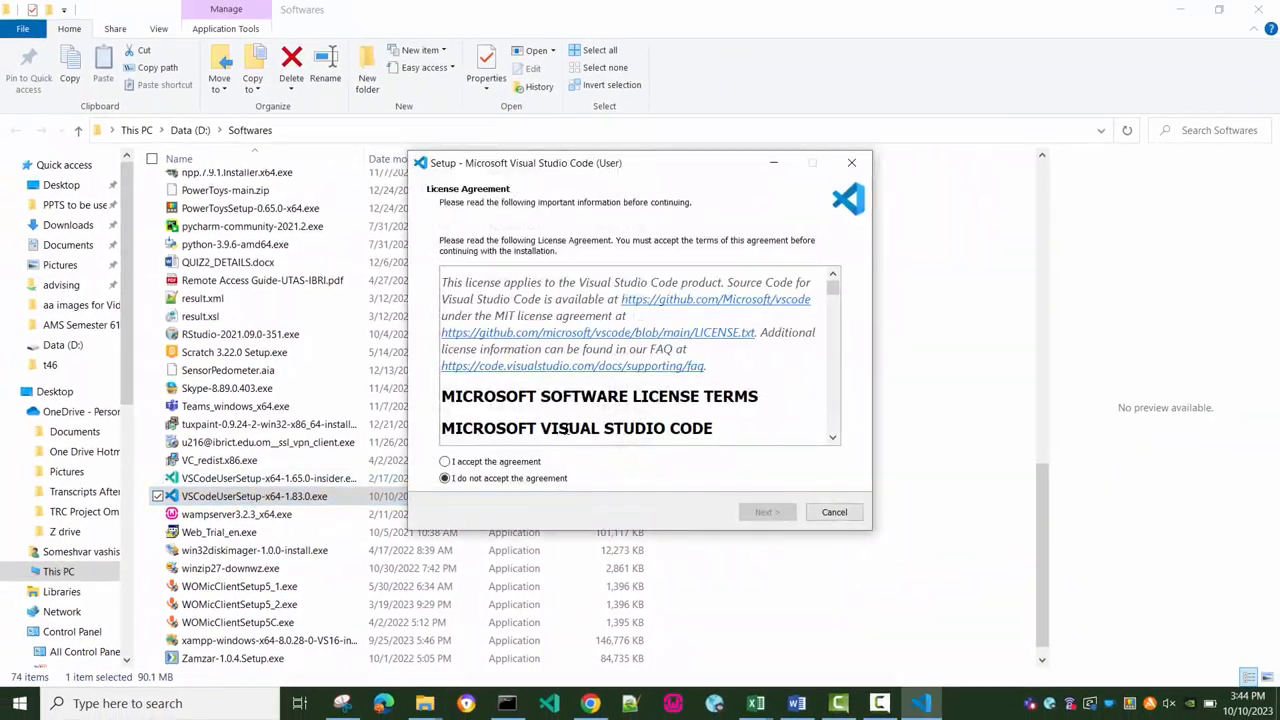
pyautogui.click(444, 460)
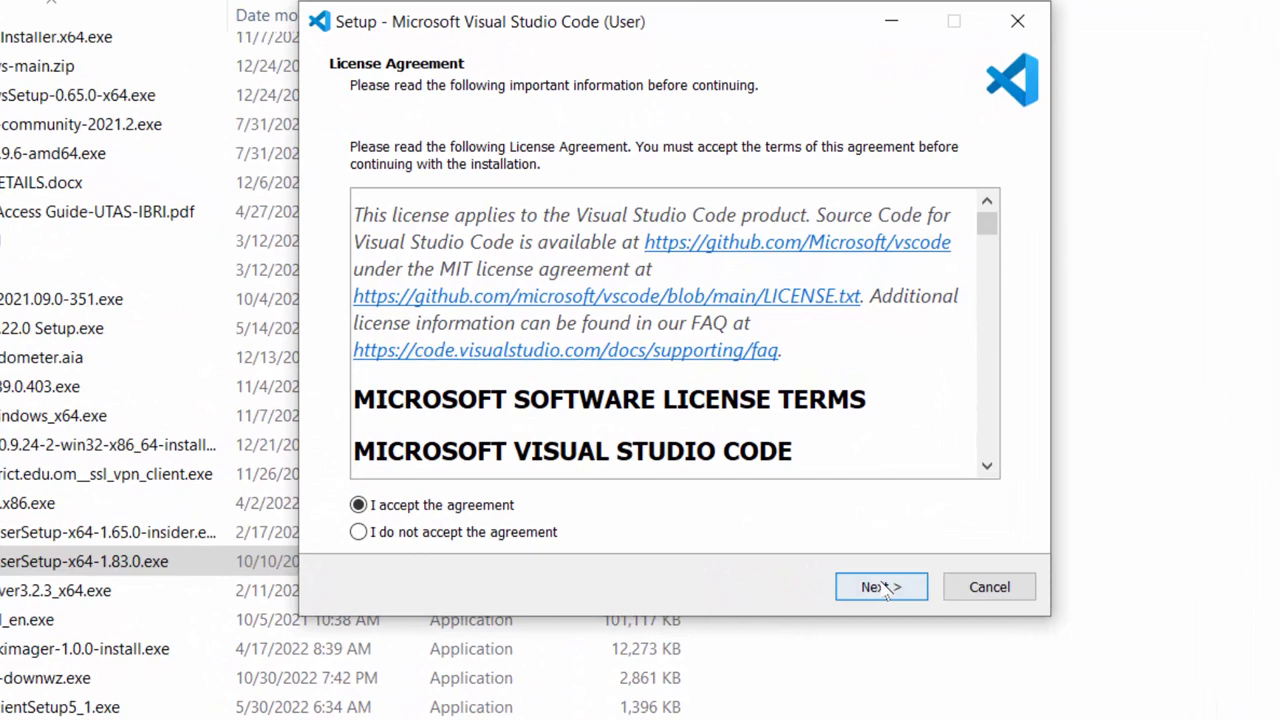
pyautogui.click(880, 588)
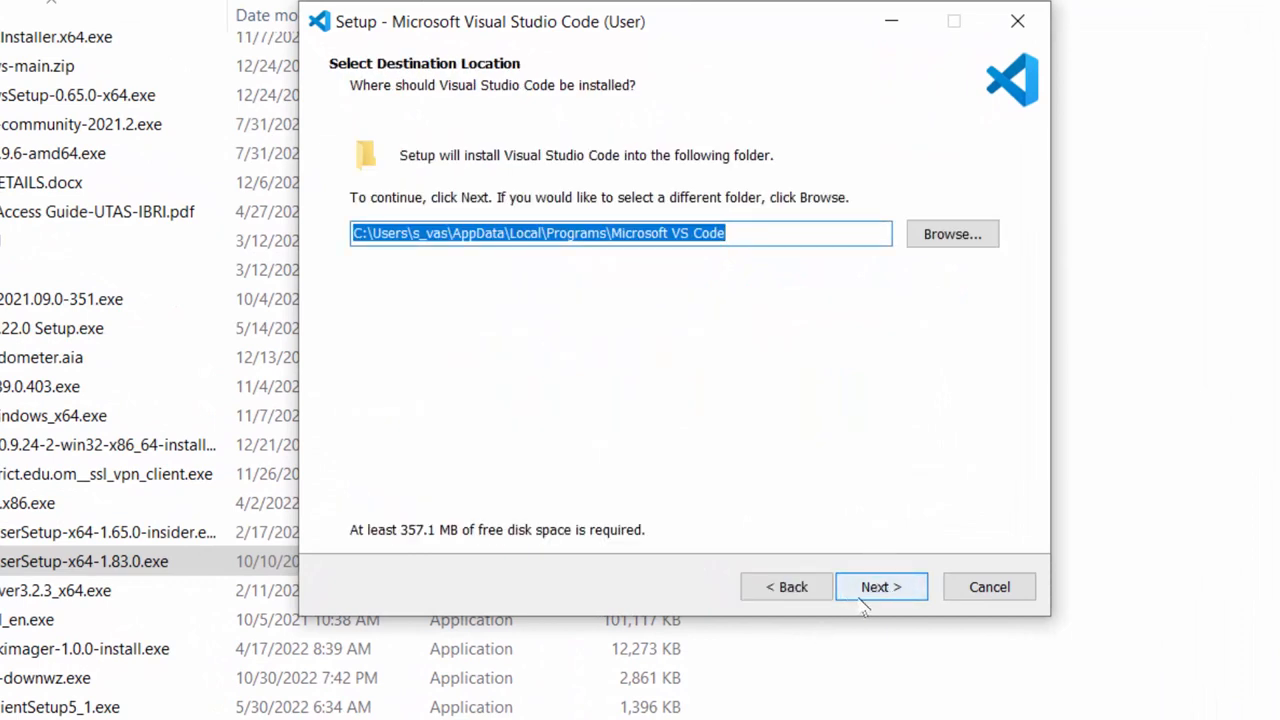
pyautogui.moveTo(878, 596)
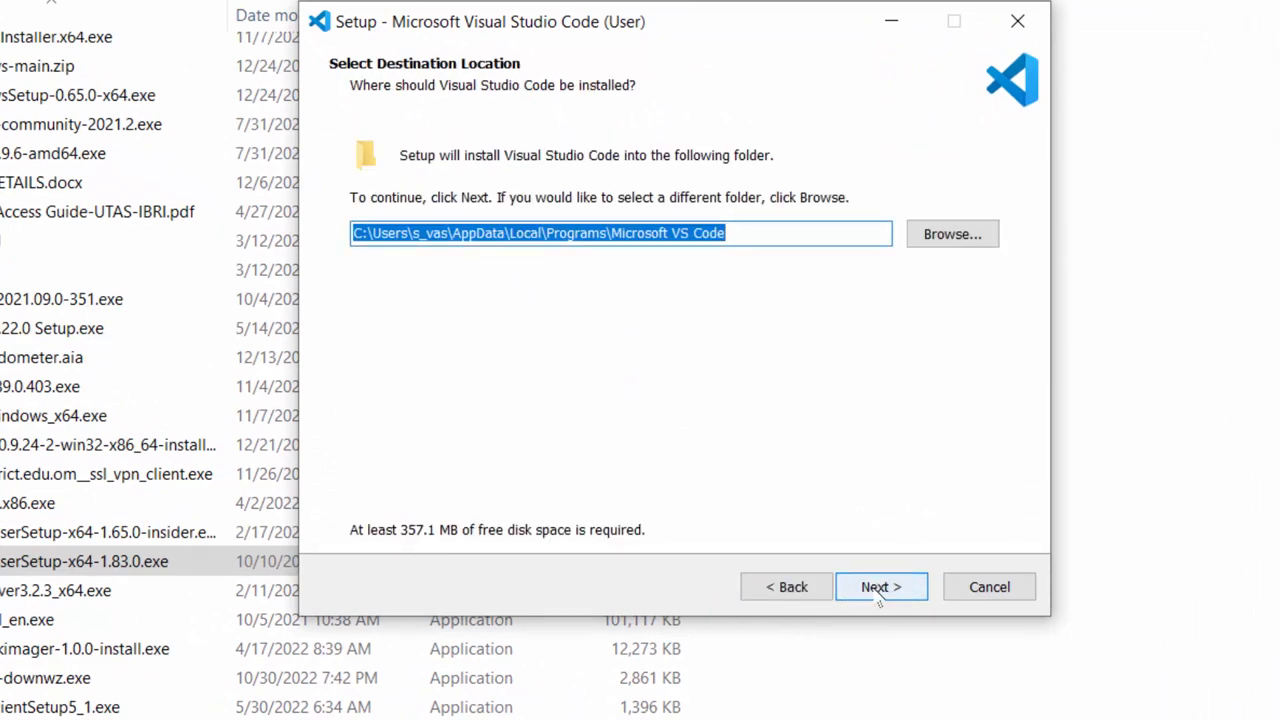
# - Keep the default install and shortcut folders, add the Open with Code action, and begin installing
pyautogui.click(880, 588)
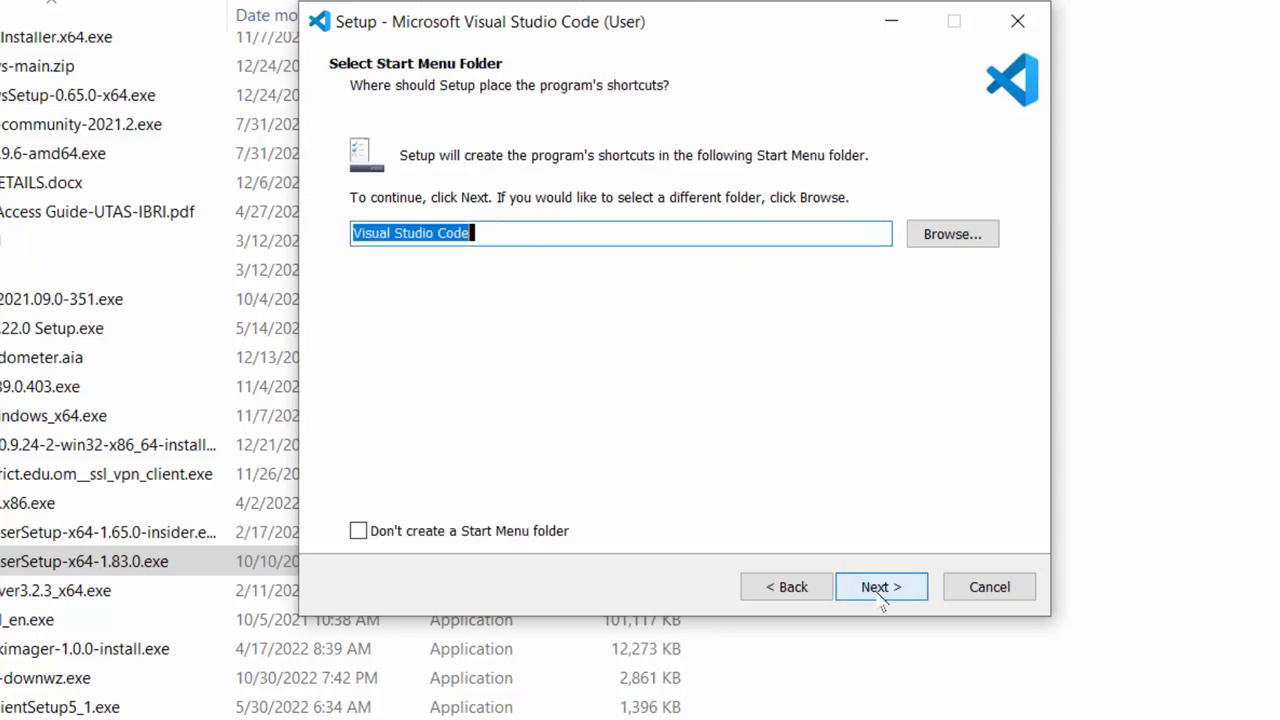
pyautogui.click(880, 586)
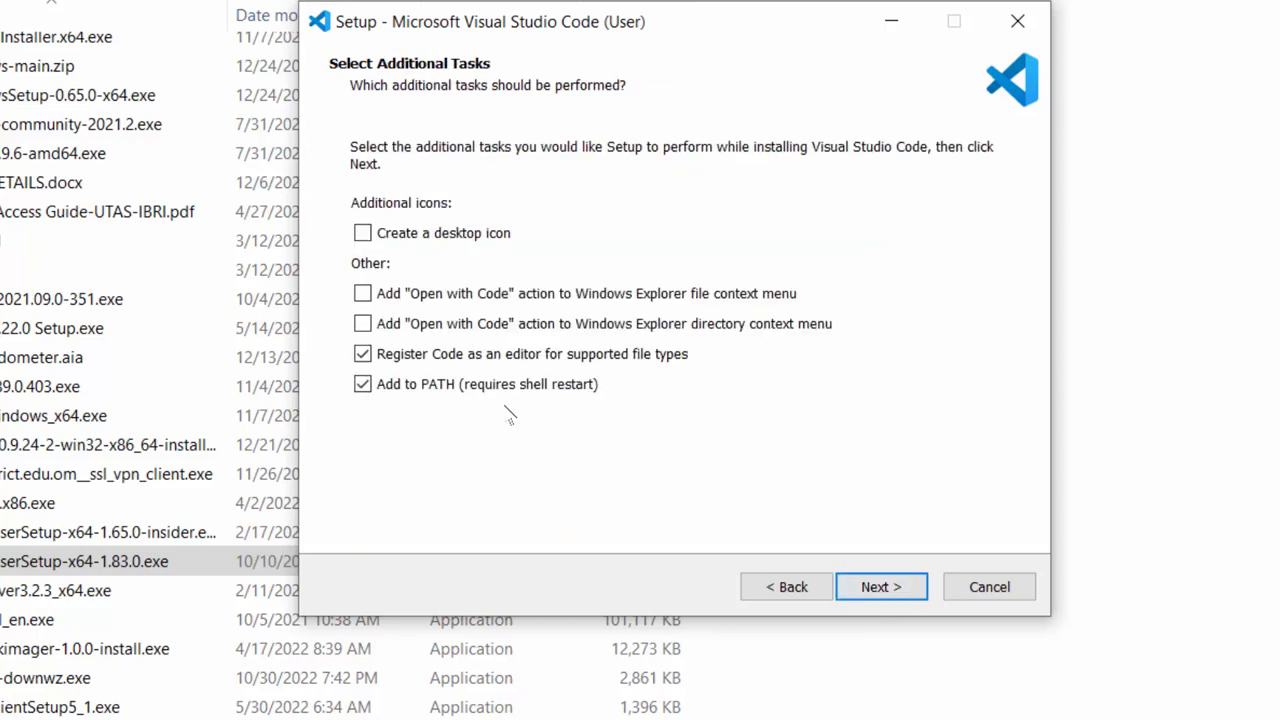
pyautogui.click(362, 292)
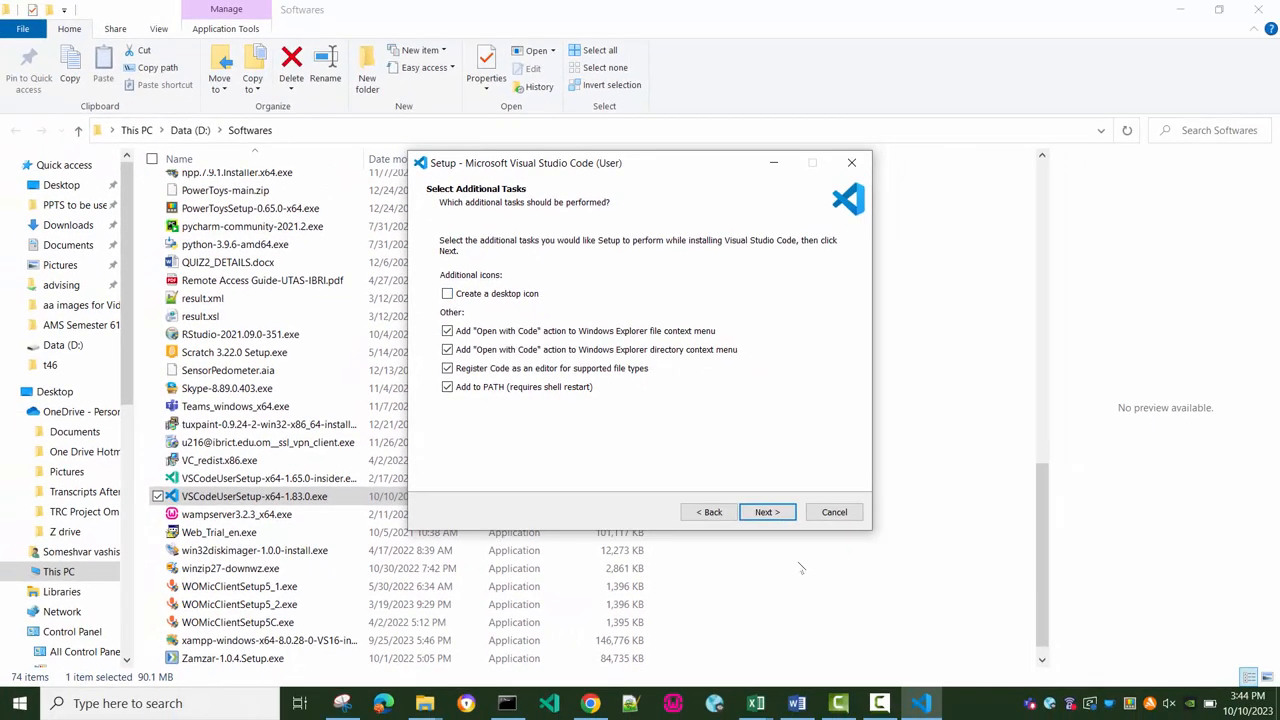
pyautogui.click(766, 512)
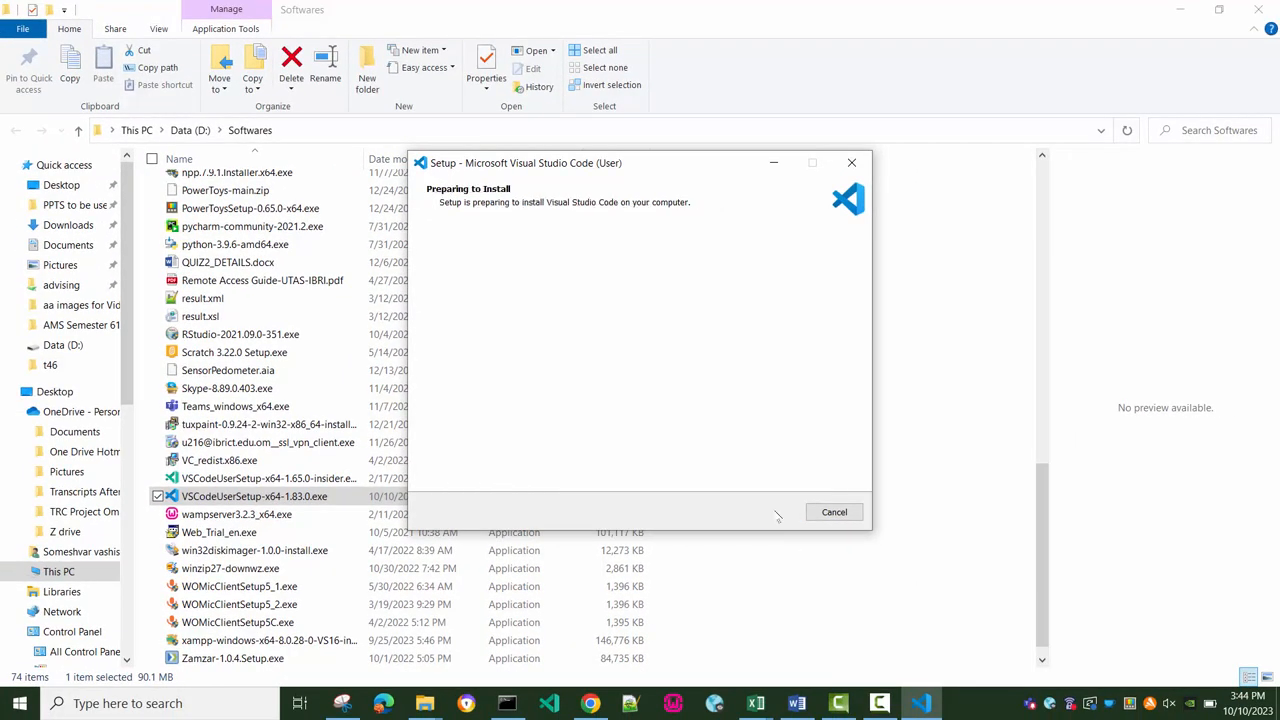
pyautogui.moveTo(770, 544)
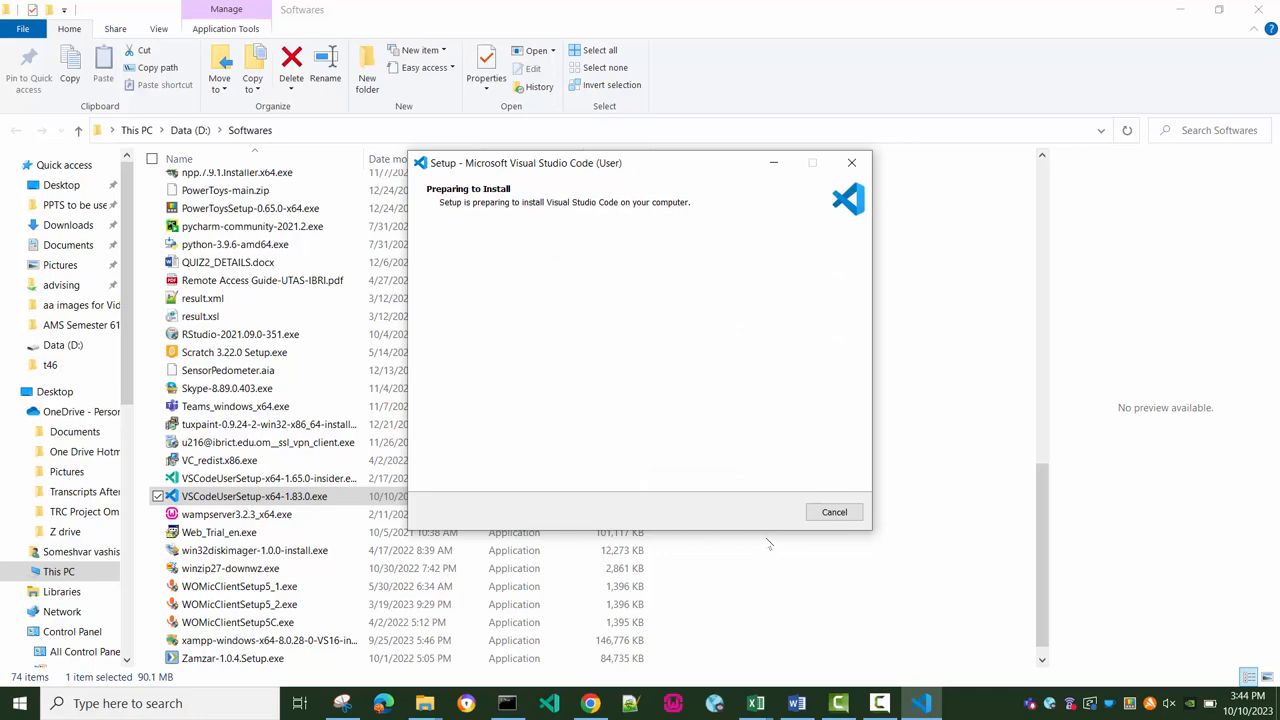